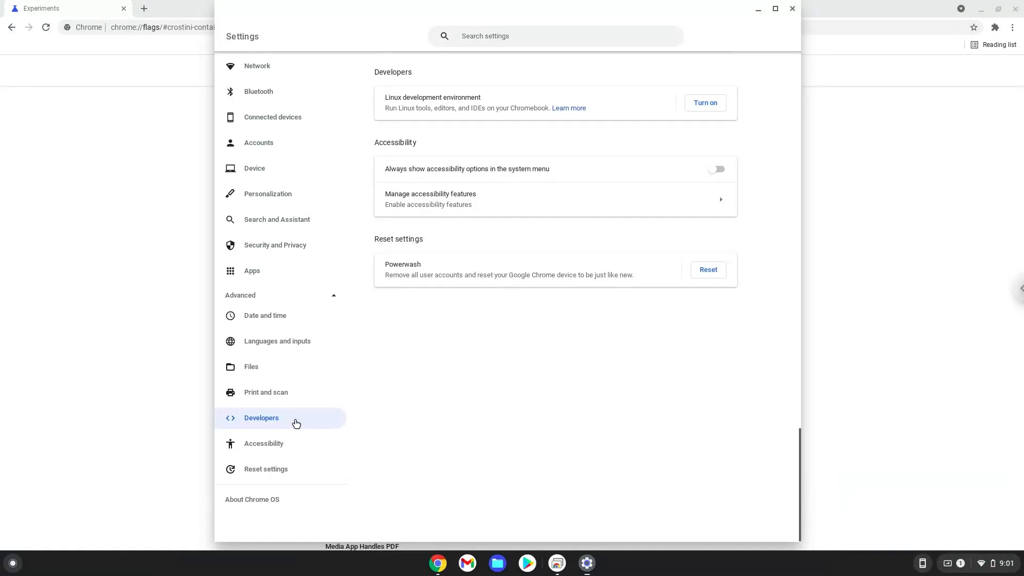
pyautogui.moveTo(627, 110)
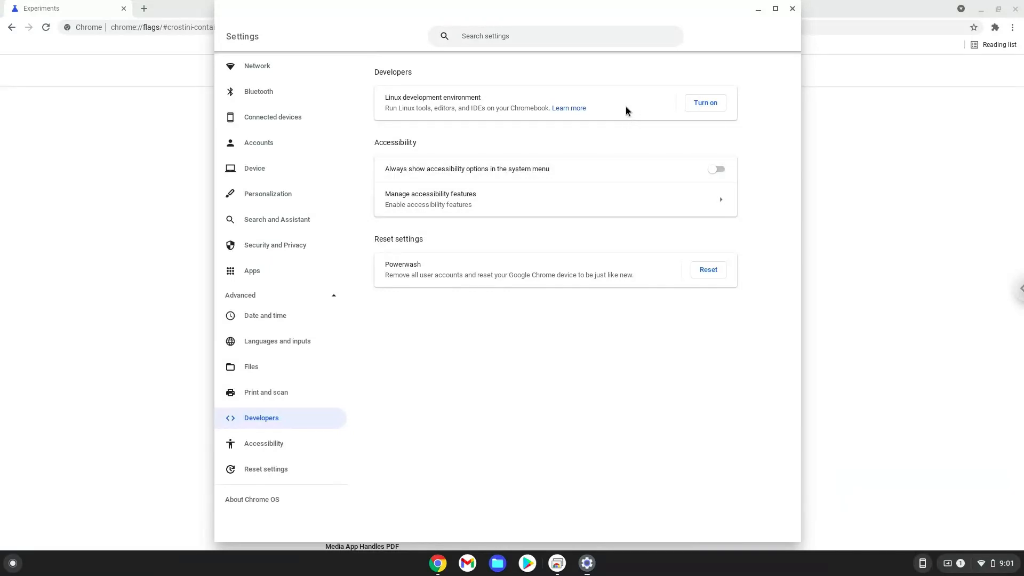
pyautogui.moveTo(776, 22)
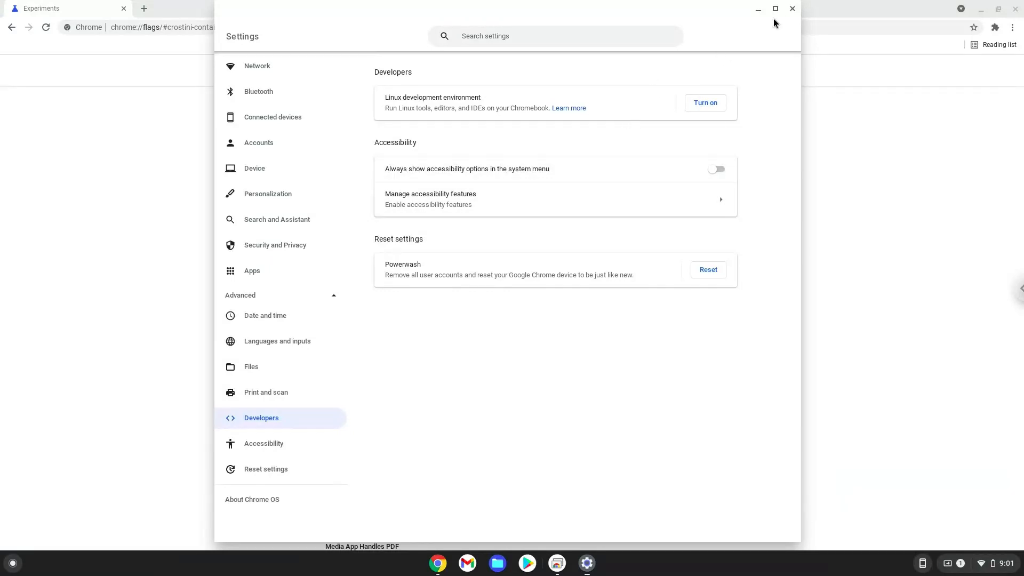
# Choose Buster for the 'Debian version for new Crostini containers' flag on chrome://flags
pyautogui.click(793, 9)
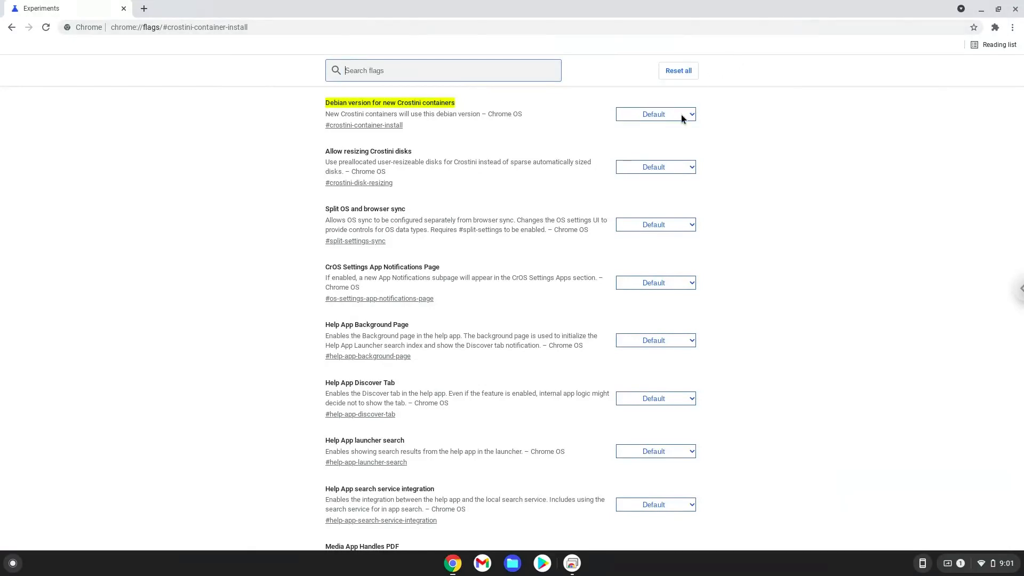
pyautogui.click(655, 114)
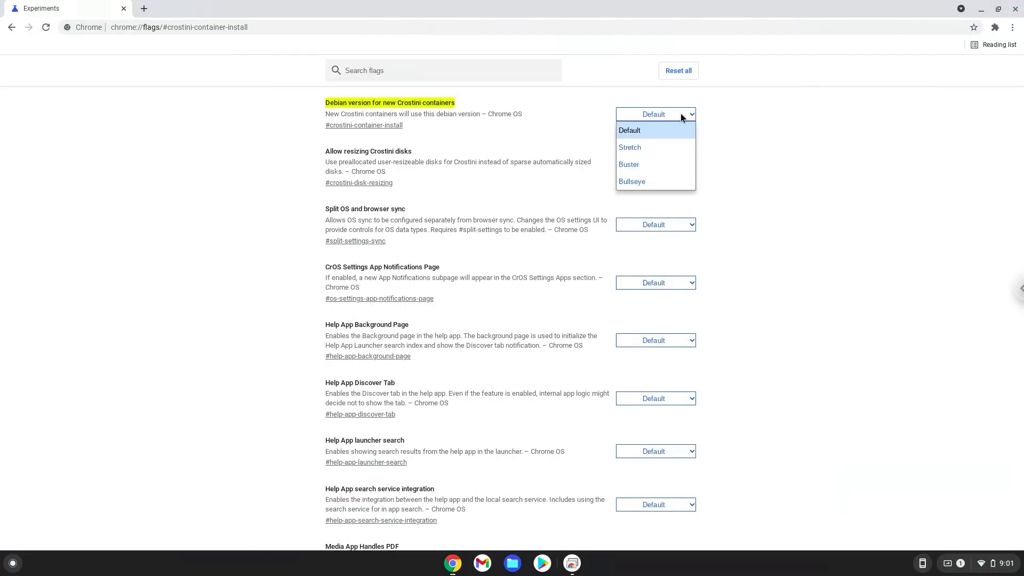
pyautogui.moveTo(653, 147)
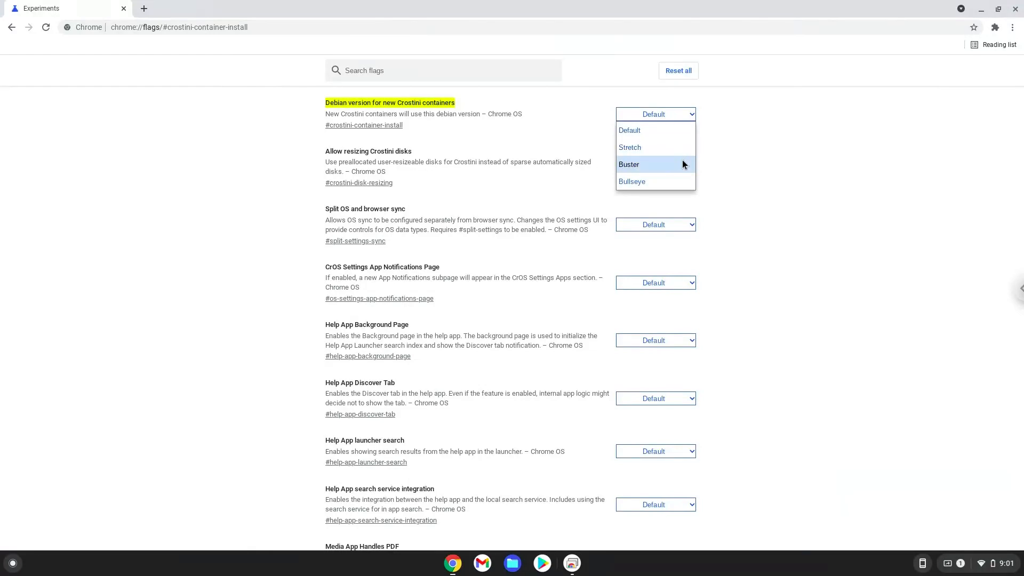
pyautogui.moveTo(655, 182)
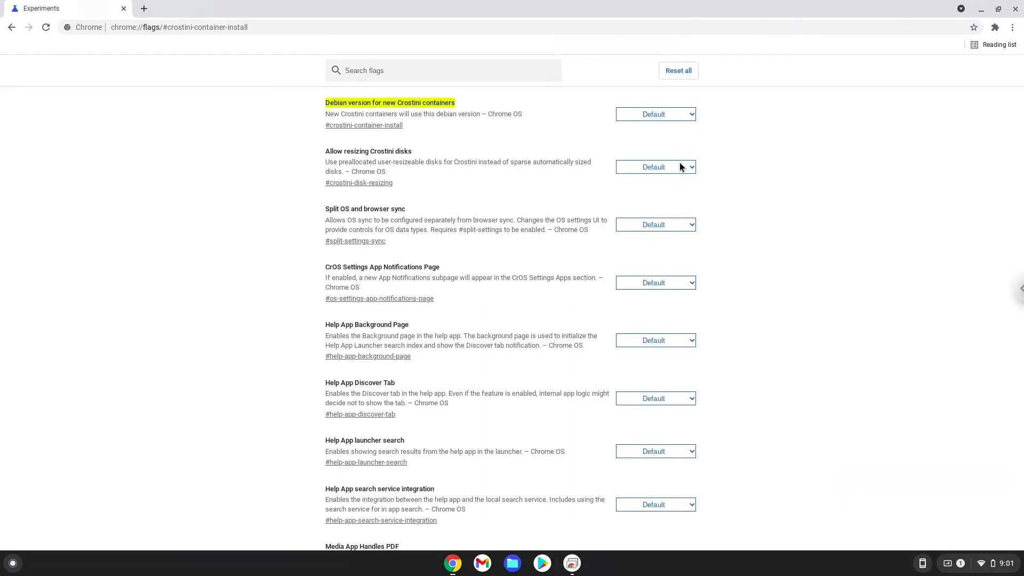
pyautogui.click(654, 114)
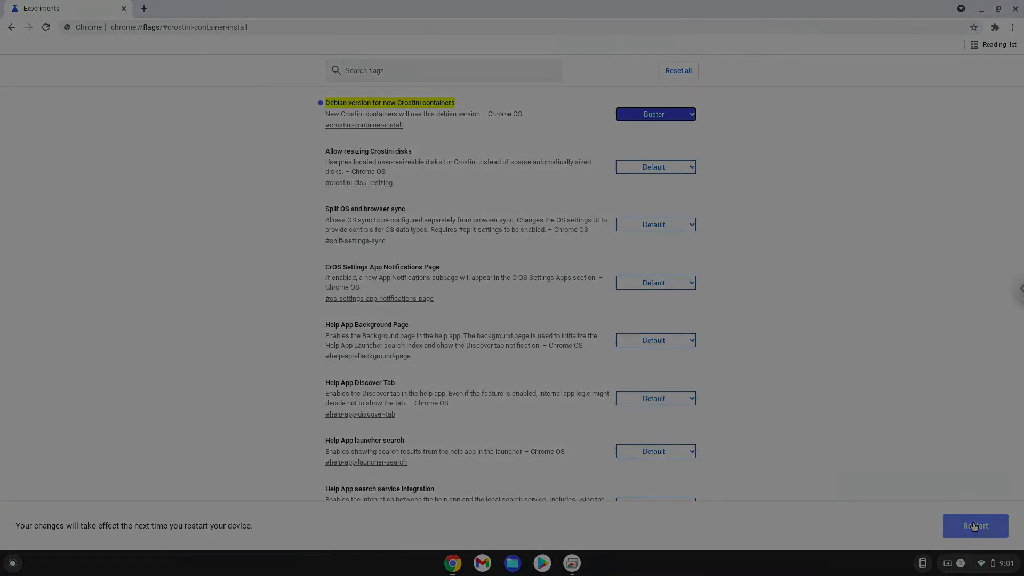
# Restart to apply the Buster flag, then bring up the system quick settings
pyautogui.click(974, 525)
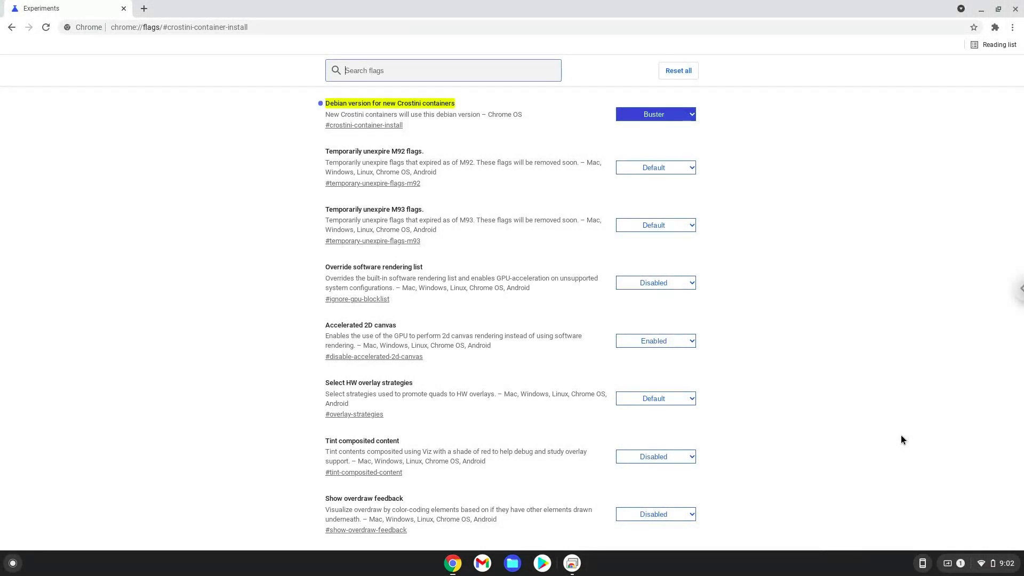
pyautogui.moveTo(964, 522)
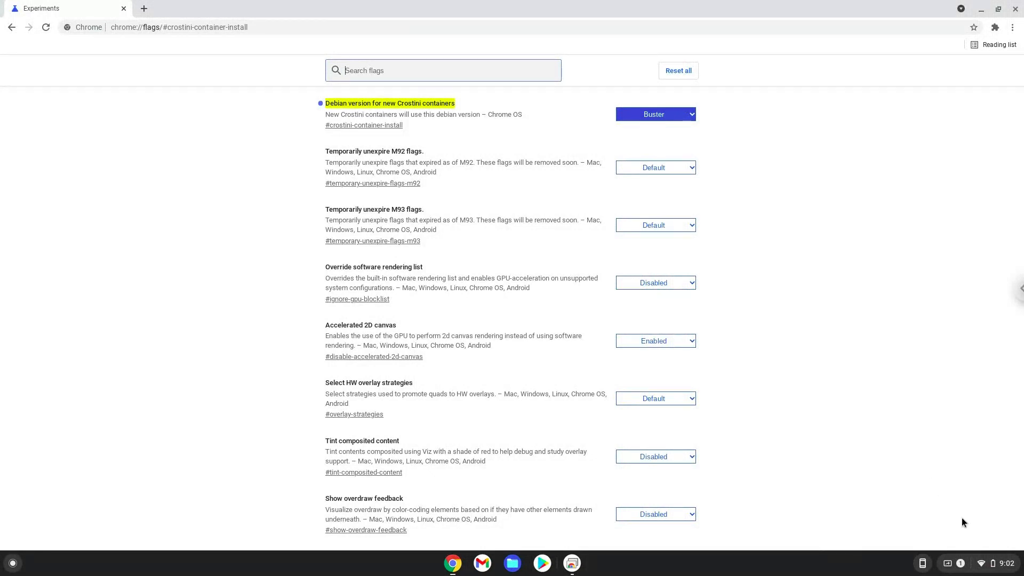
pyautogui.click(1006, 563)
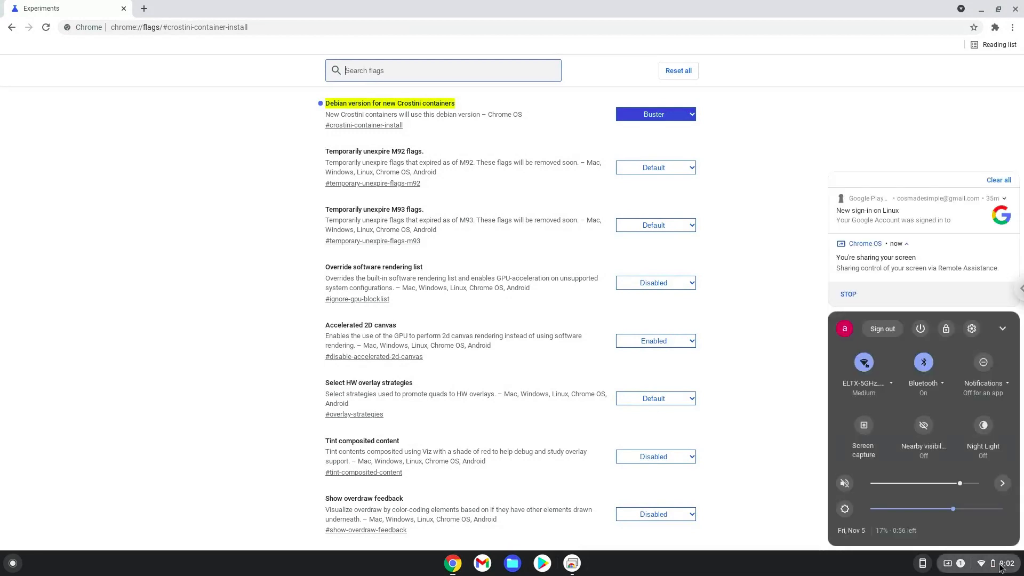
pyautogui.moveTo(968, 330)
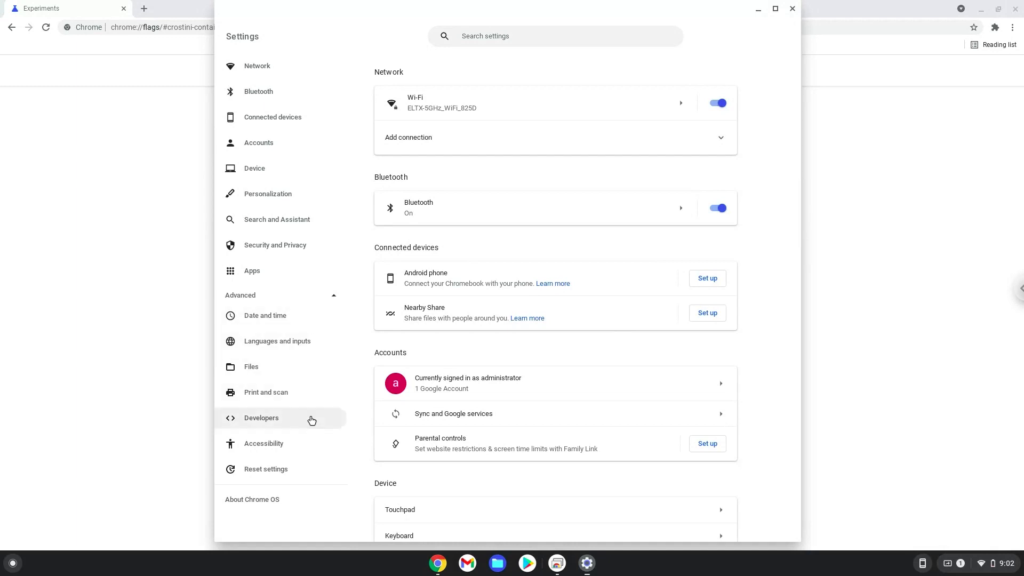
# Turn on the Linux development environment from the Developers settings page
pyautogui.click(260, 417)
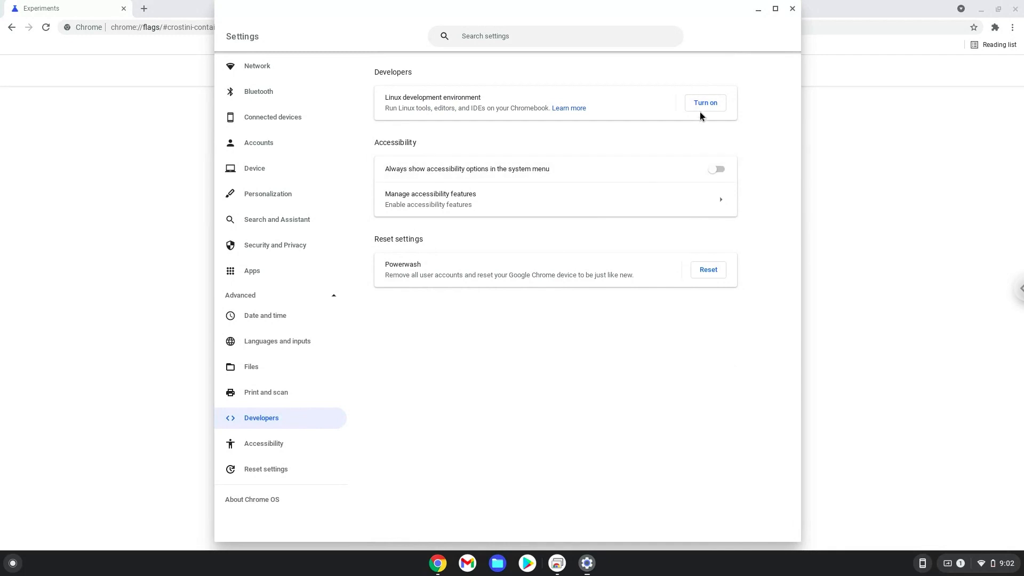
pyautogui.click(706, 102)
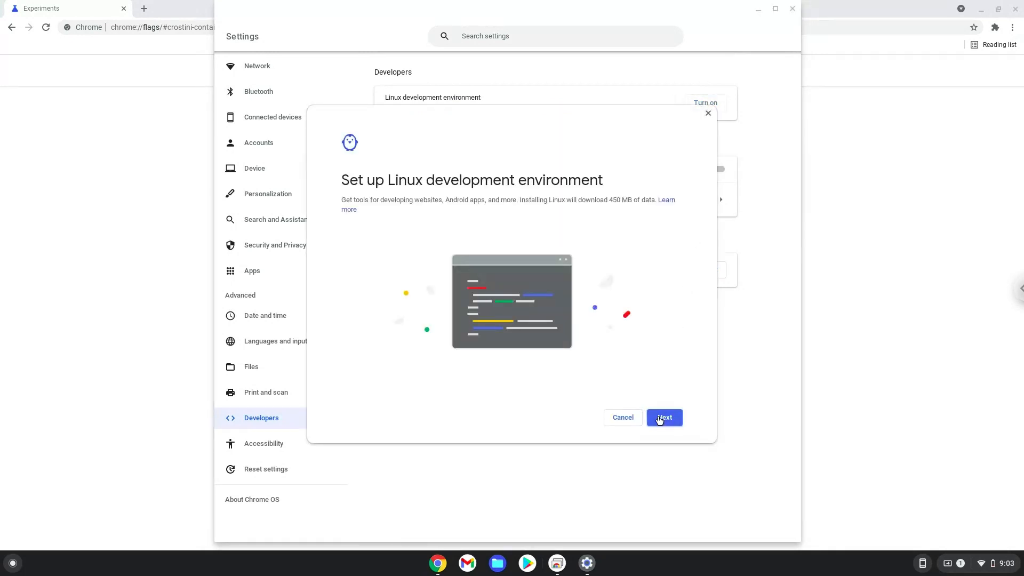
# Install Linux keeping the Recommended (10.0 GB) disk size
pyautogui.click(663, 417)
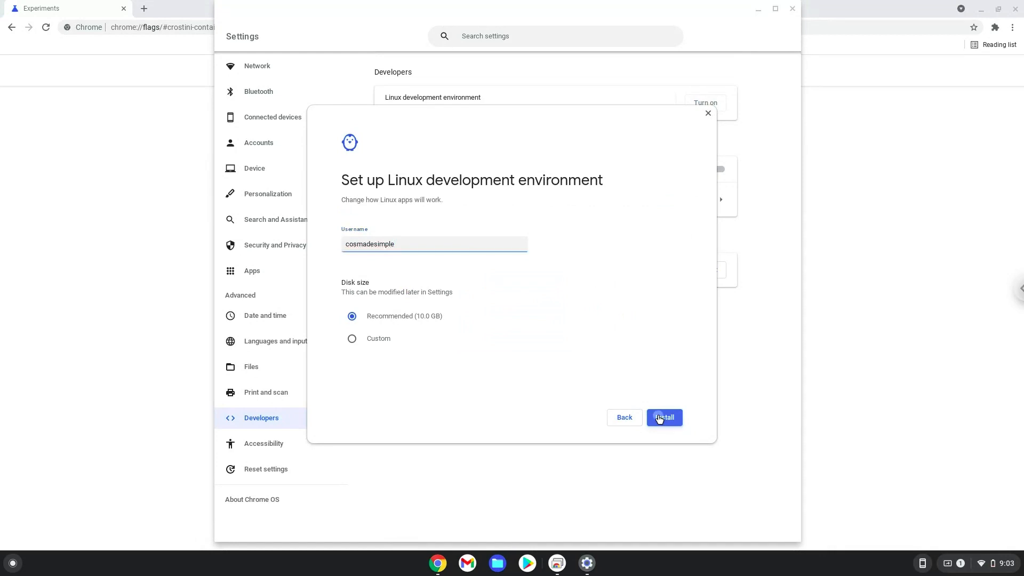
pyautogui.click(664, 417)
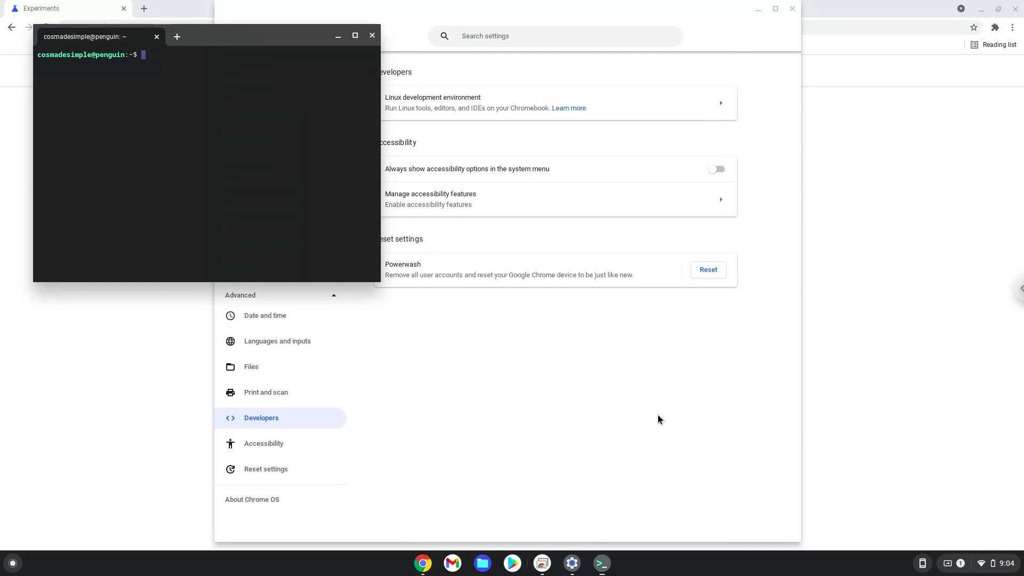
pyautogui.moveTo(372, 35)
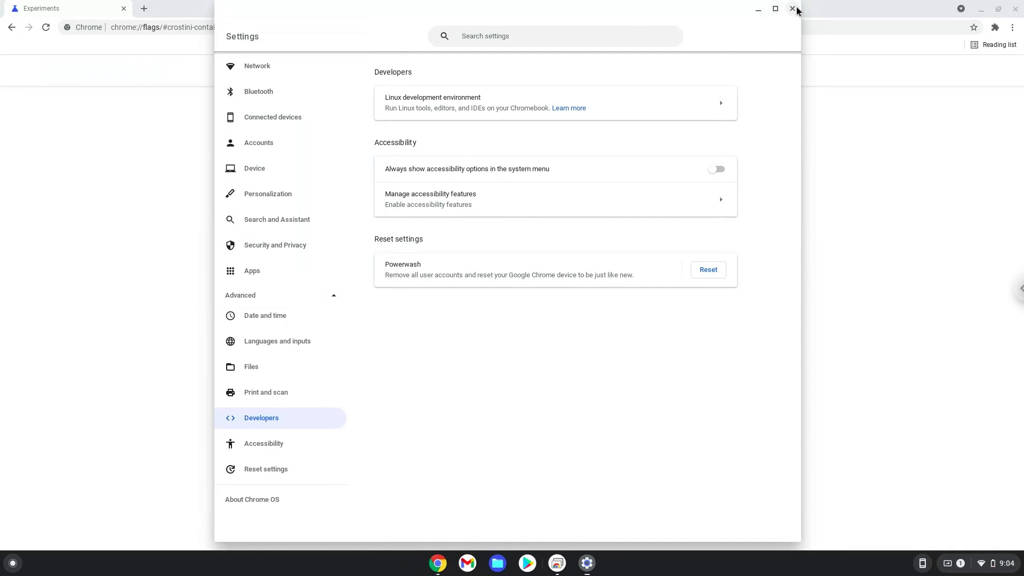
# Close Settings and launch the Terminal app from the launcher search
pyautogui.click(792, 8)
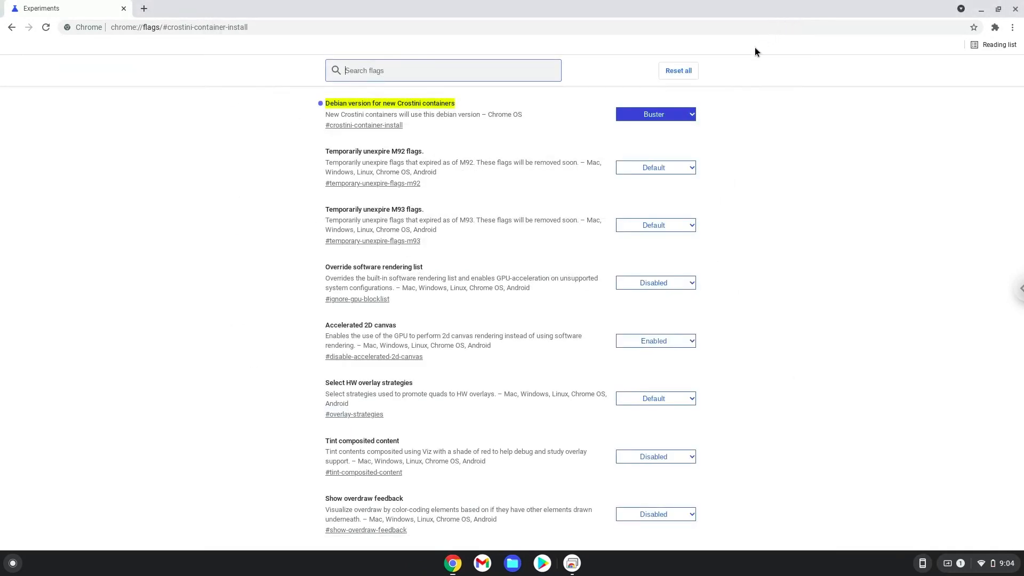
pyautogui.moveTo(610, 149)
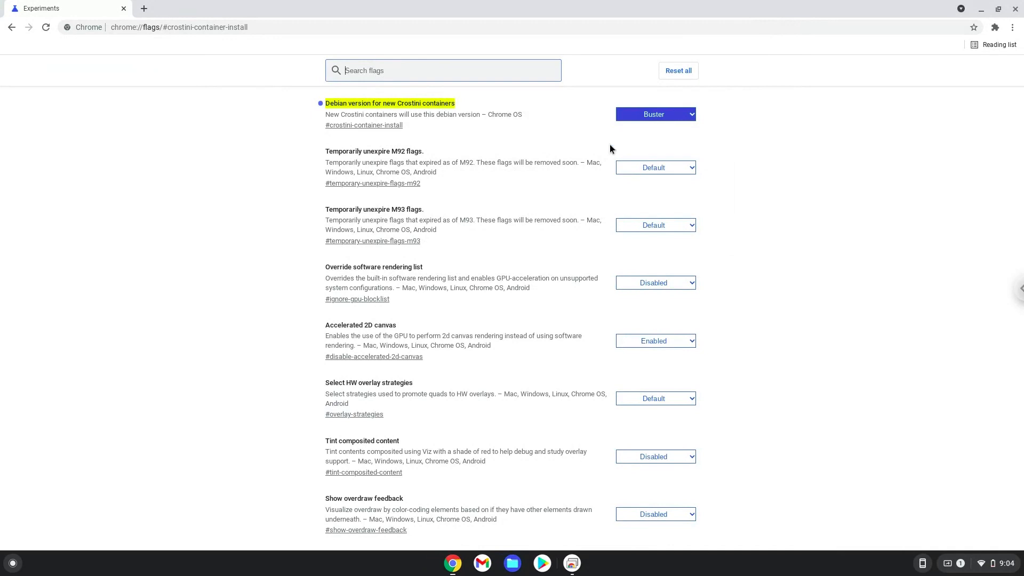
pyautogui.moveTo(14, 563)
pyautogui.write('t')
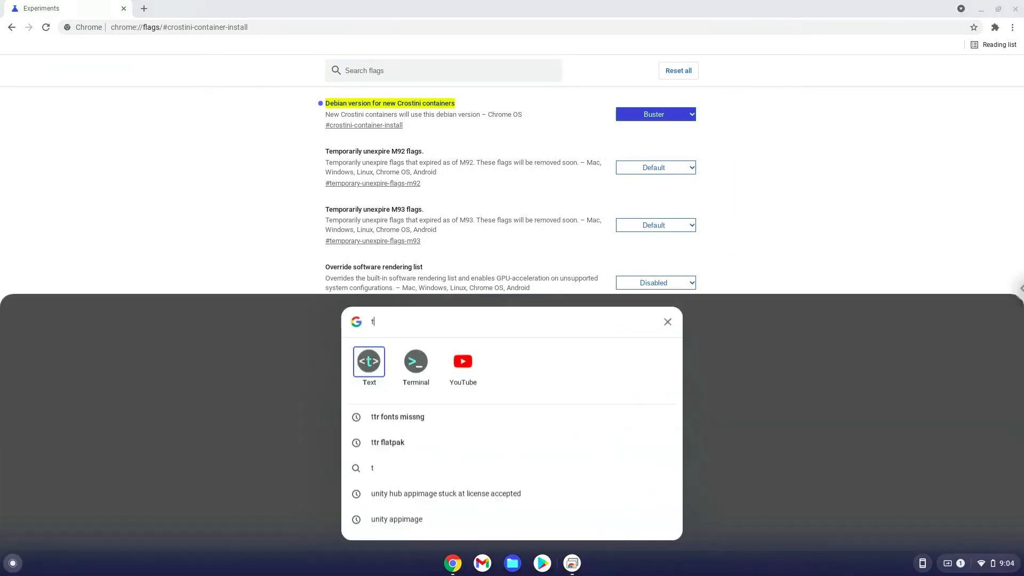
pyautogui.write('erminal')
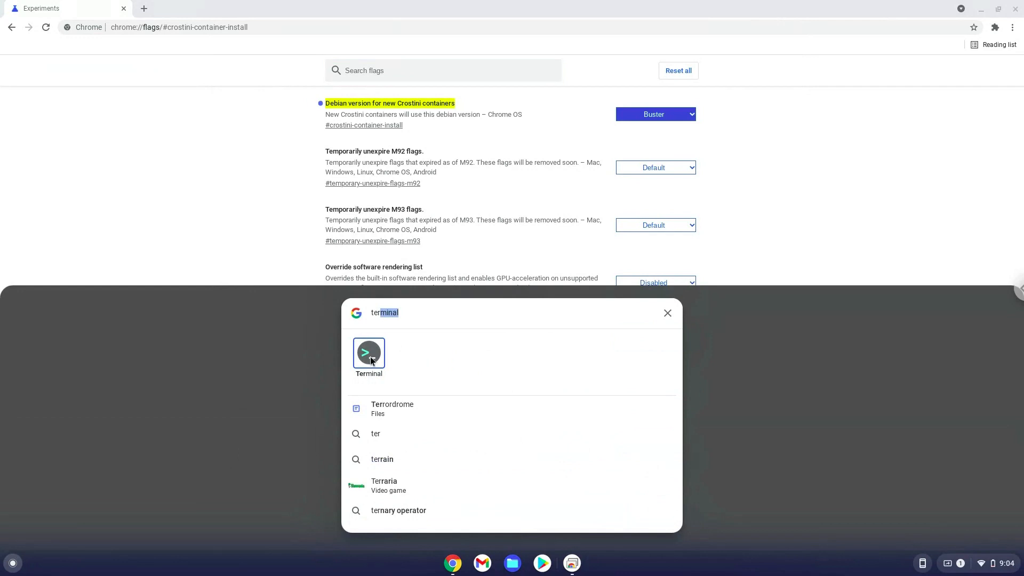
pyautogui.click(368, 353)
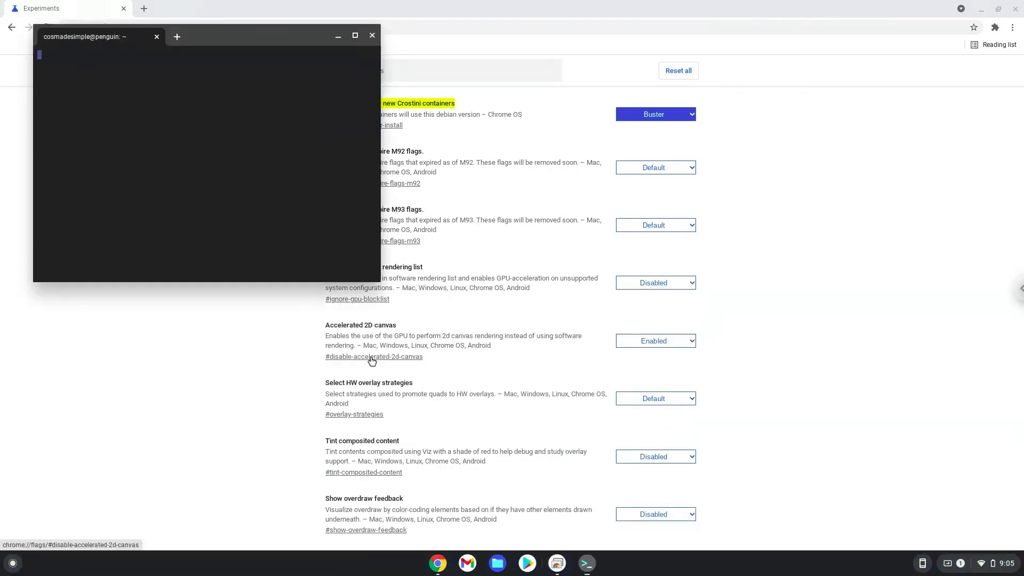
# Run 'sudo apt update' and highlight 'buster' in the fetched repository output
pyautogui.write('sudo a')
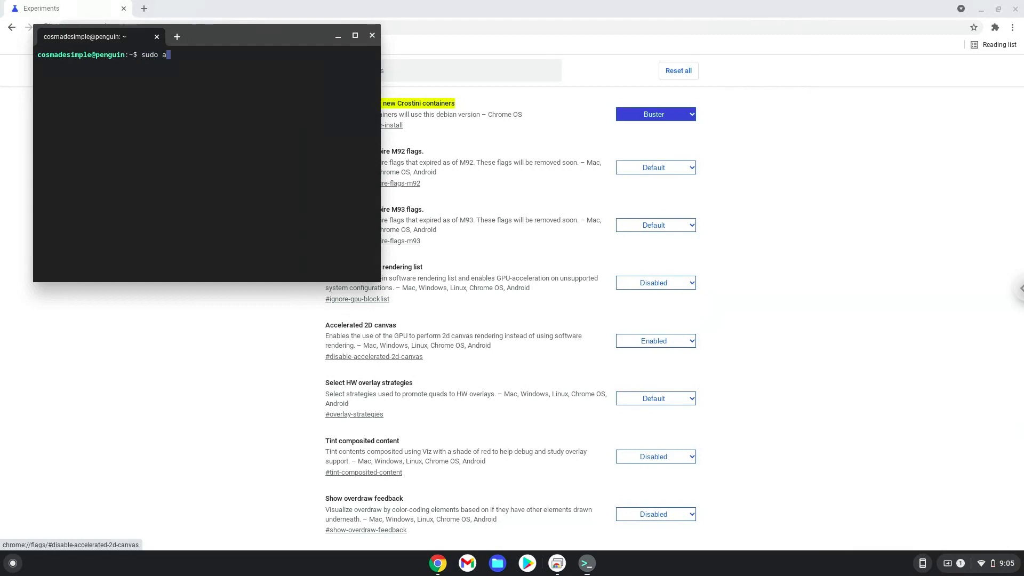
pyautogui.write('pt upda')
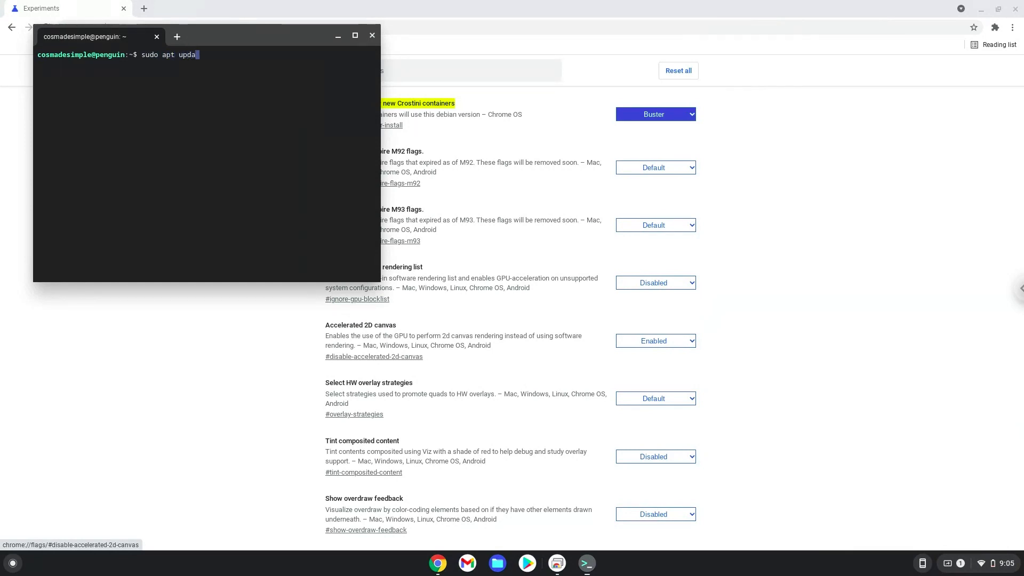
pyautogui.press('Return')
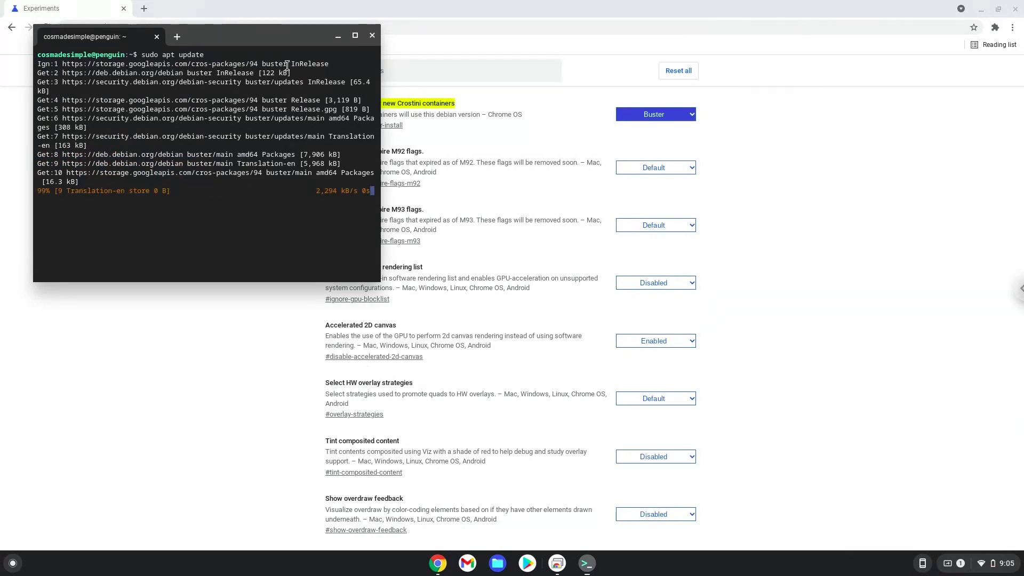
pyautogui.doubleClick(274, 63)
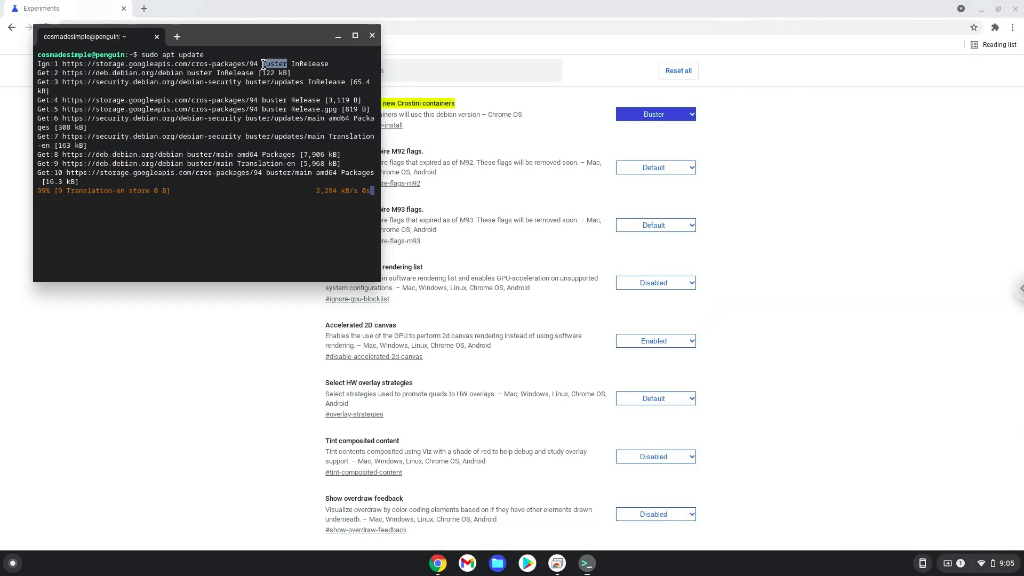